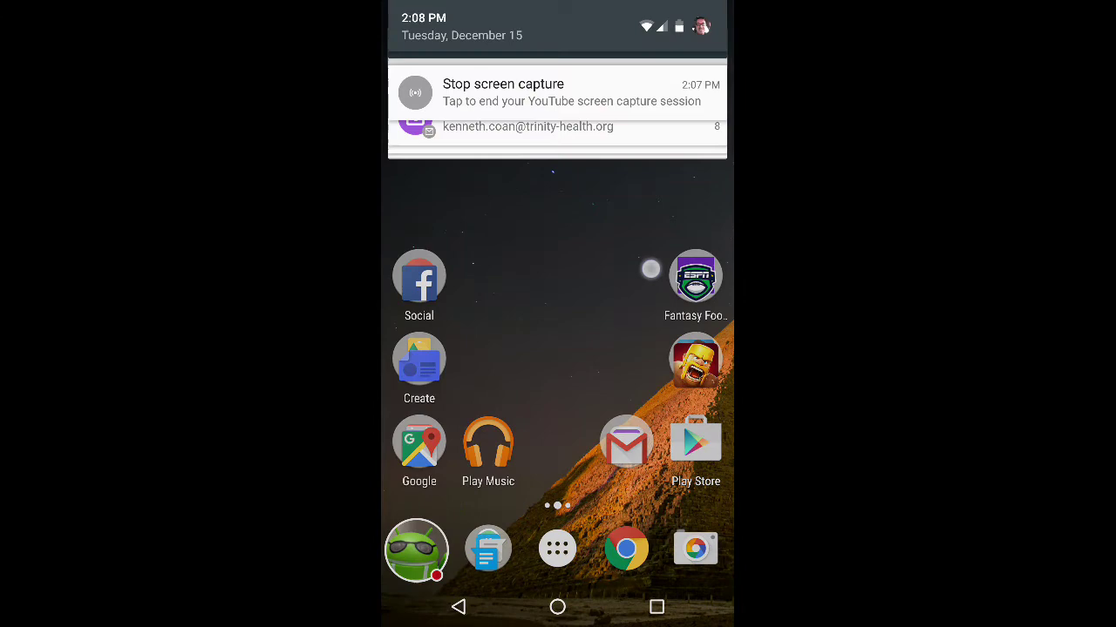
# - Expand the full Quick Settings panel and long-press the Settings gear to unlock System UI Tuner
pyautogui.moveTo(557, 34); pyautogui.dragTo(557, 349)
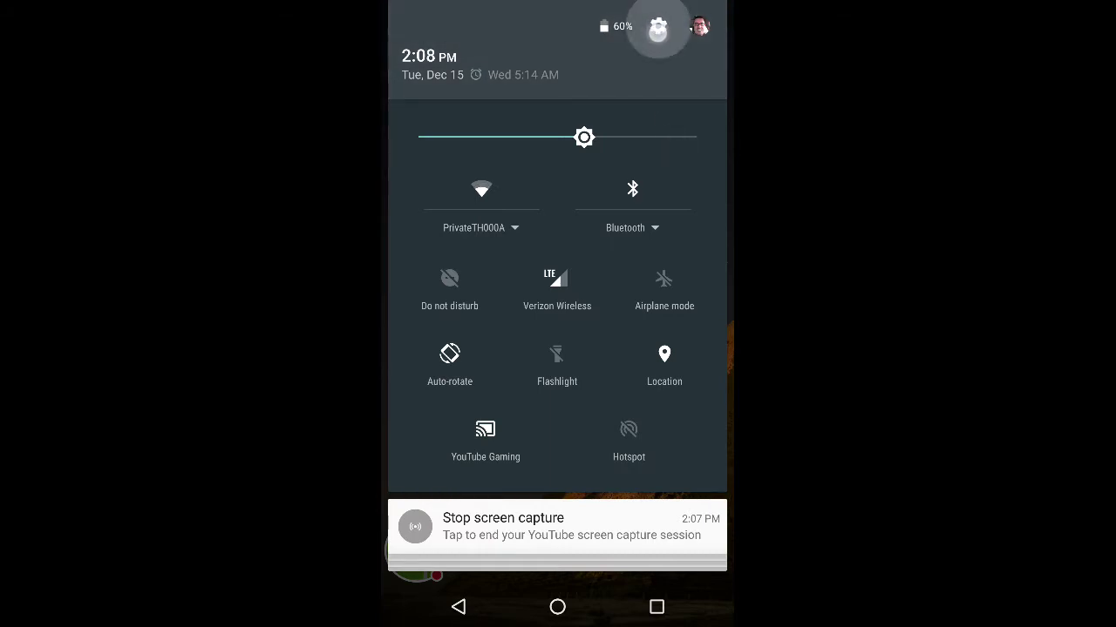
pyautogui.click(658, 26)
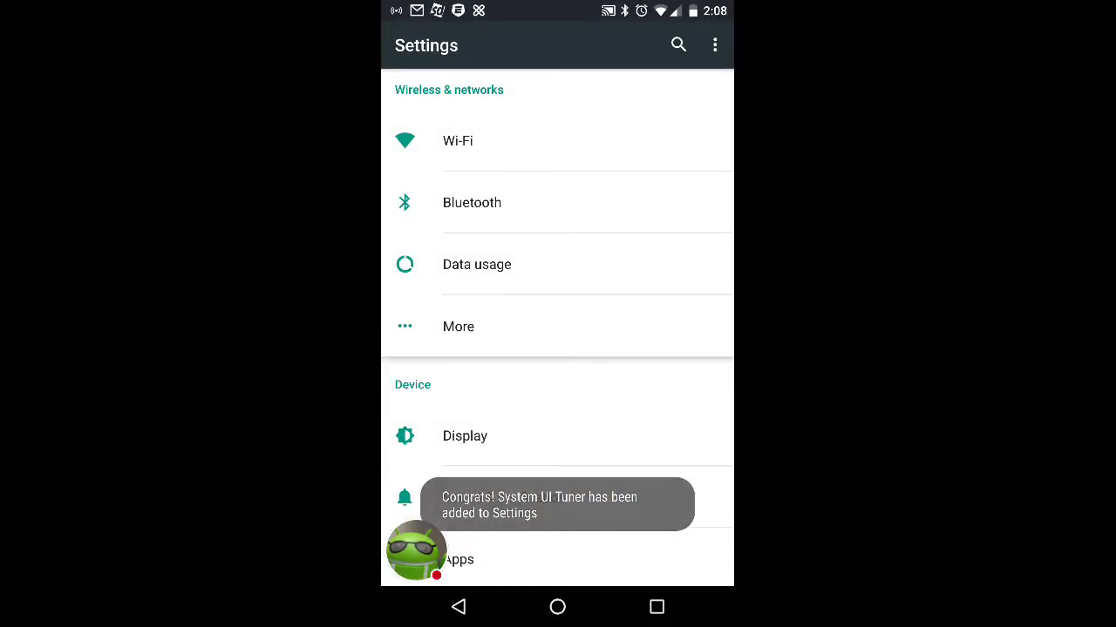
# - Scroll to the bottom of Settings and open the new System UI Tuner entry
pyautogui.scroll(-3)
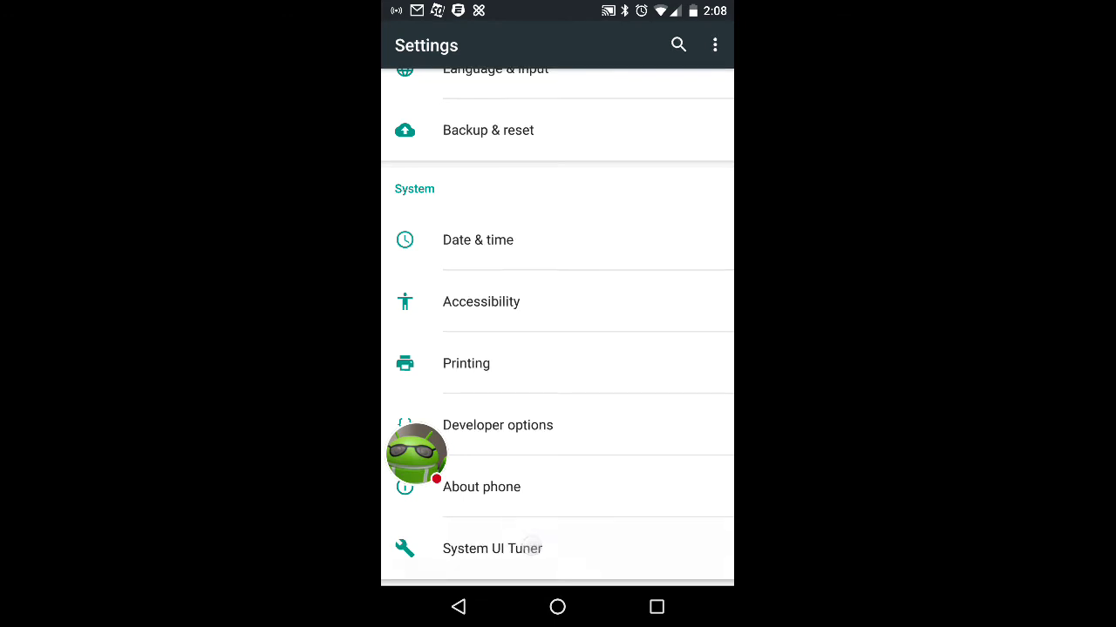
pyautogui.click(492, 548)
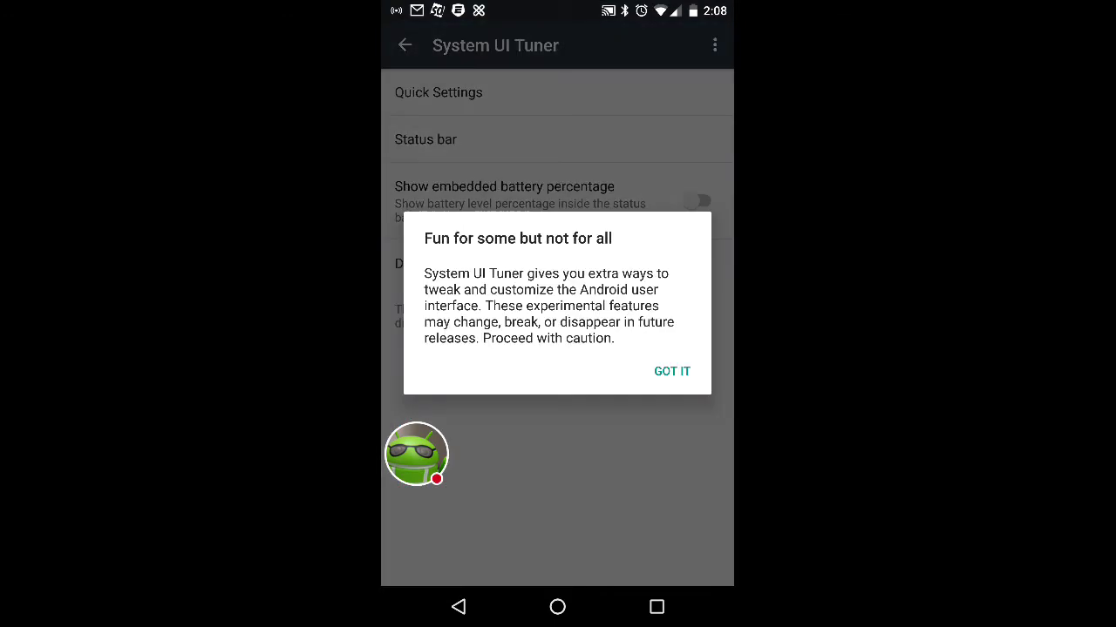
# - Accept the warning, enable Show embedded battery percentage, and open the Quick Settings editor
pyautogui.click(671, 370)
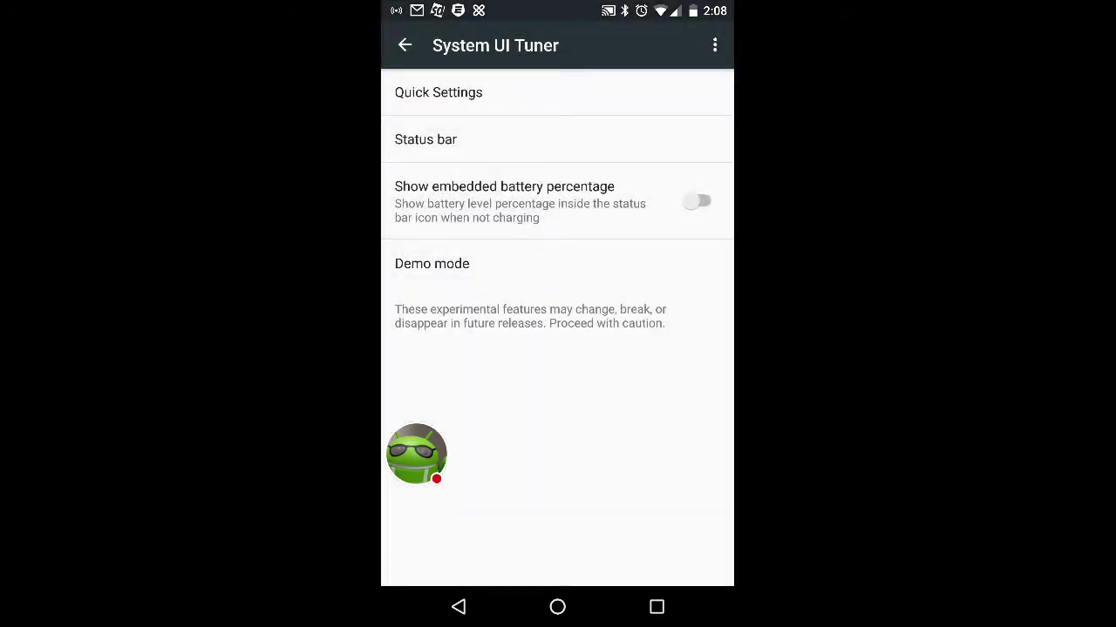
pyautogui.click(698, 201)
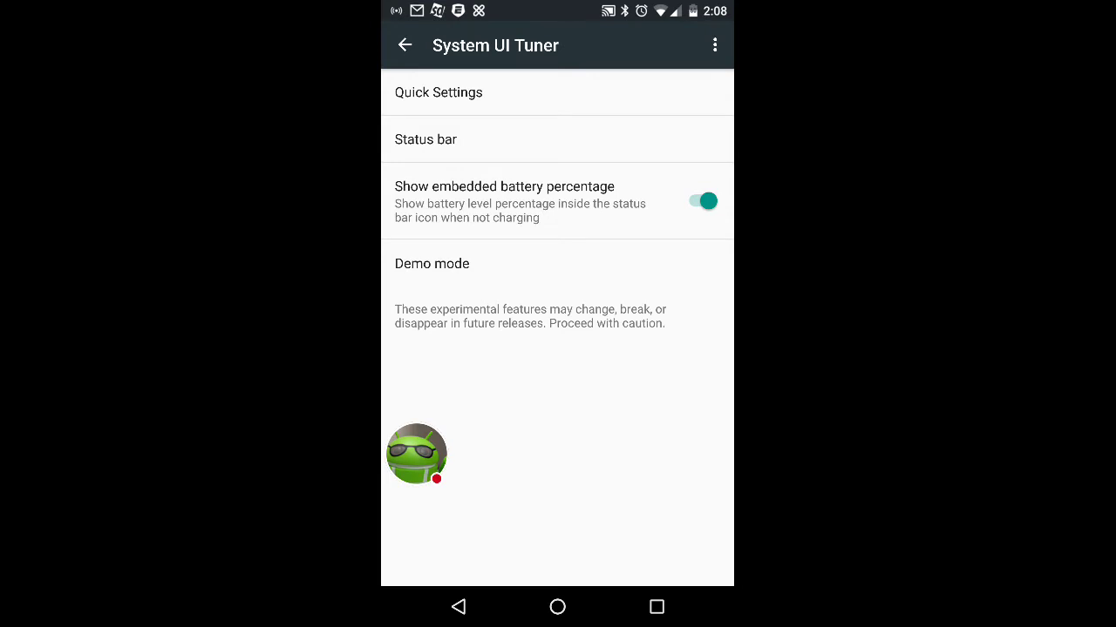
pyautogui.click(439, 92)
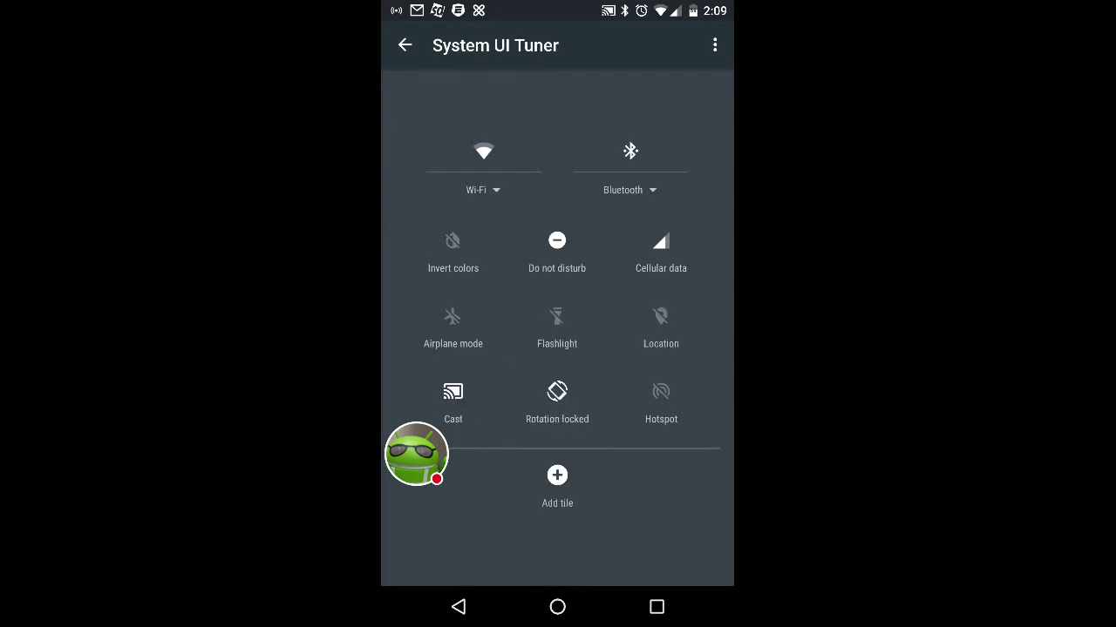
# - Try adding a Broadcast Tile, dismiss its empty prompt, and return to System UI Tuner
pyautogui.click(556, 483)
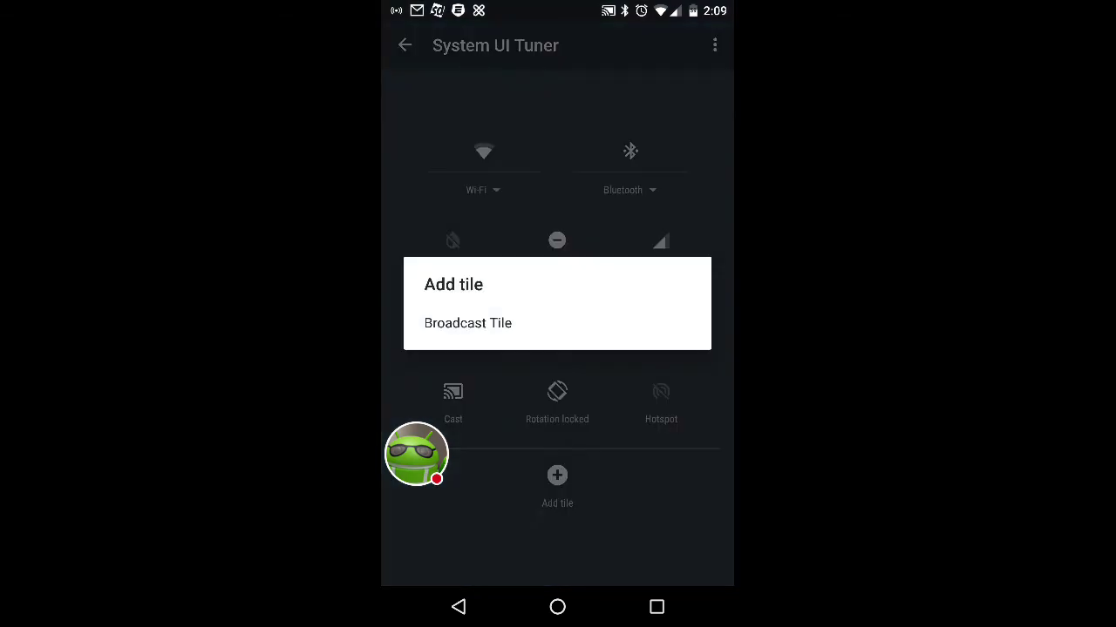
pyautogui.click(468, 322)
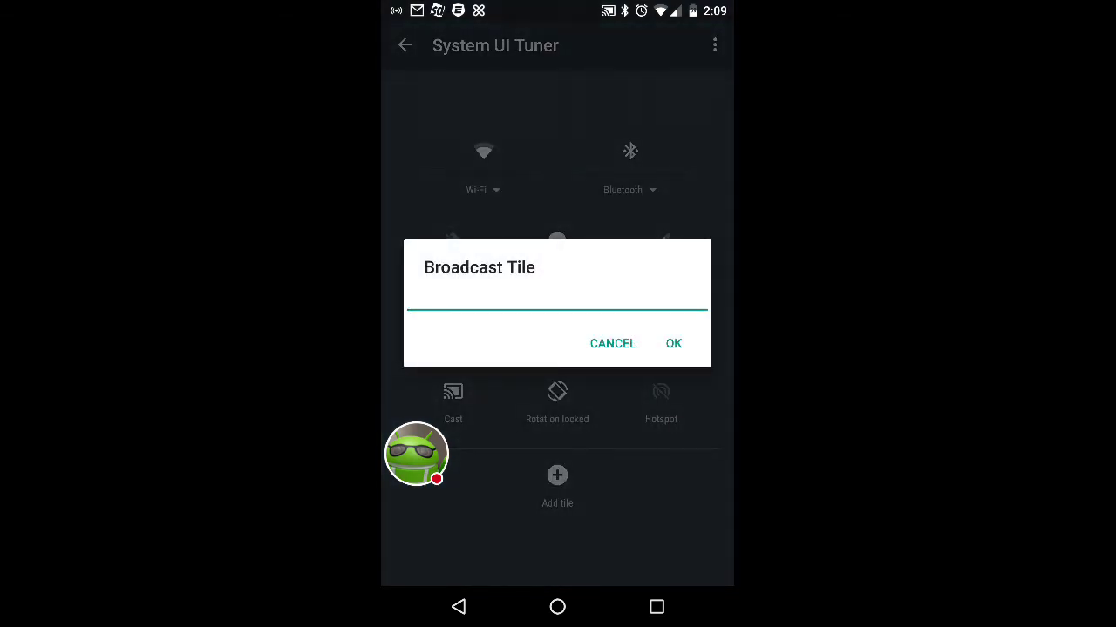
pyautogui.click(612, 342)
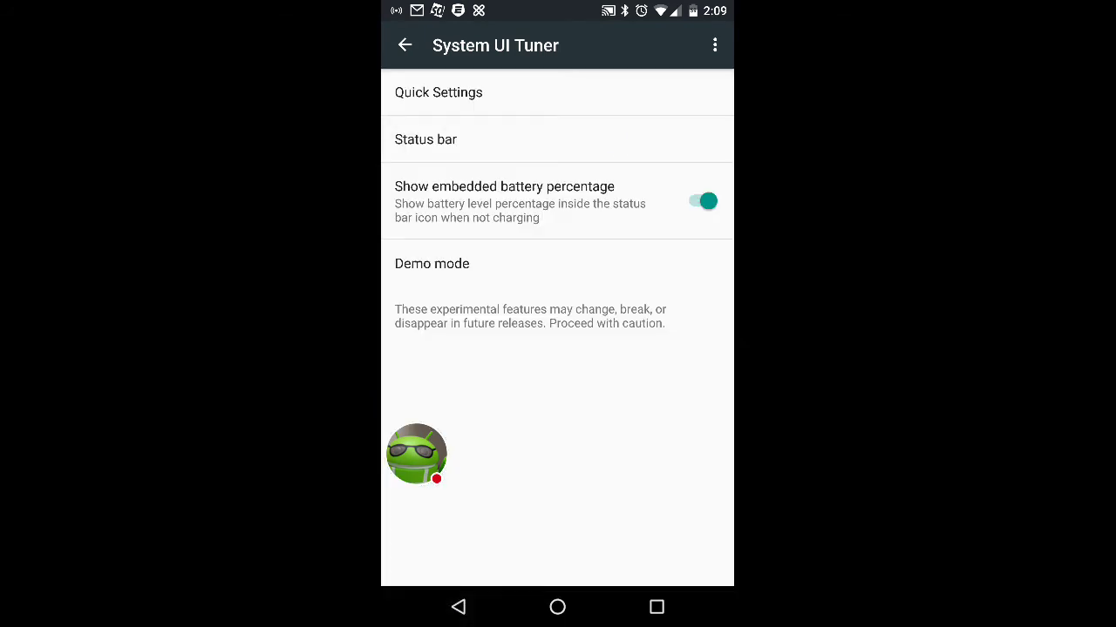
# - Review the Status bar icon switches (Cast, Wi-Fi, Bluetooth) and return to the main Settings list
pyautogui.click(426, 138)
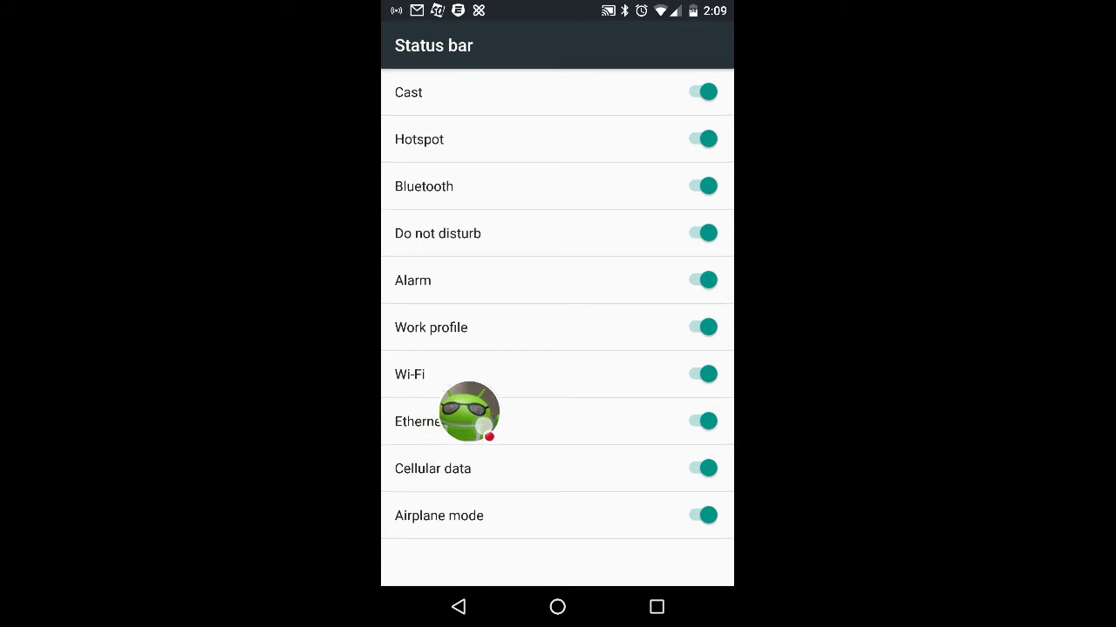
pyautogui.moveTo(416, 538)
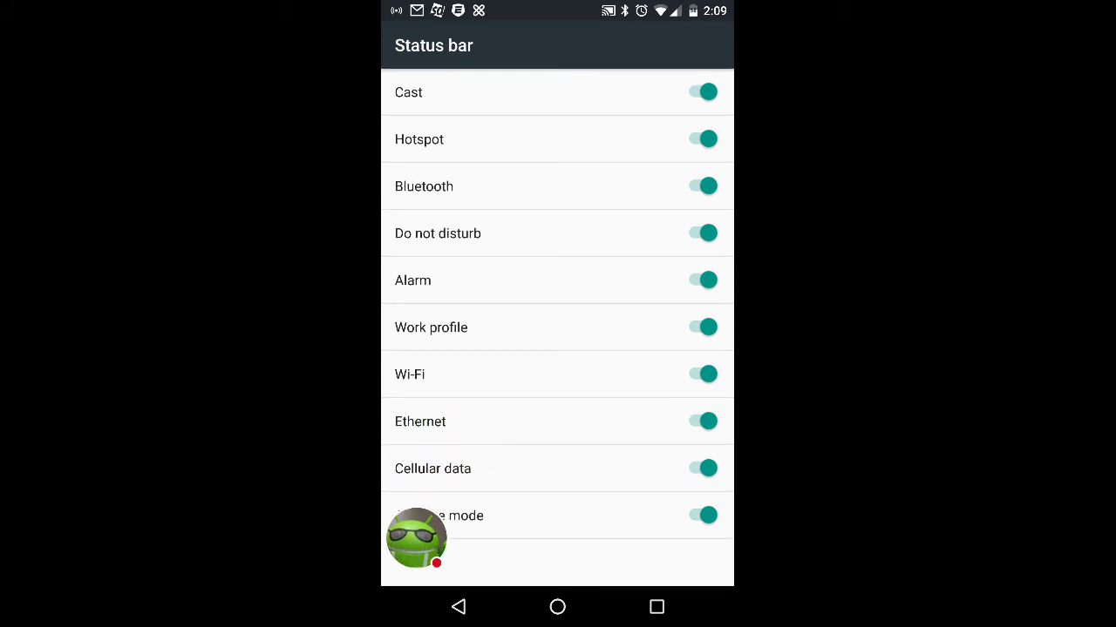
pyautogui.click(460, 606)
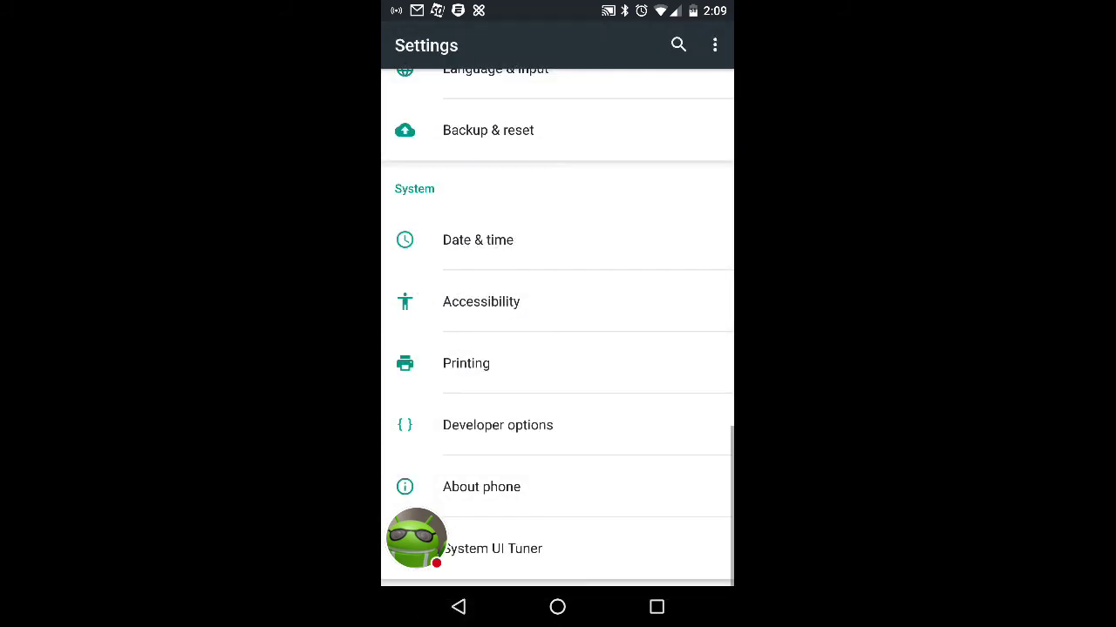
# - Pull down Quick Settings and long-press the Settings gear to request removing System UI Tuner
pyautogui.scroll(3)
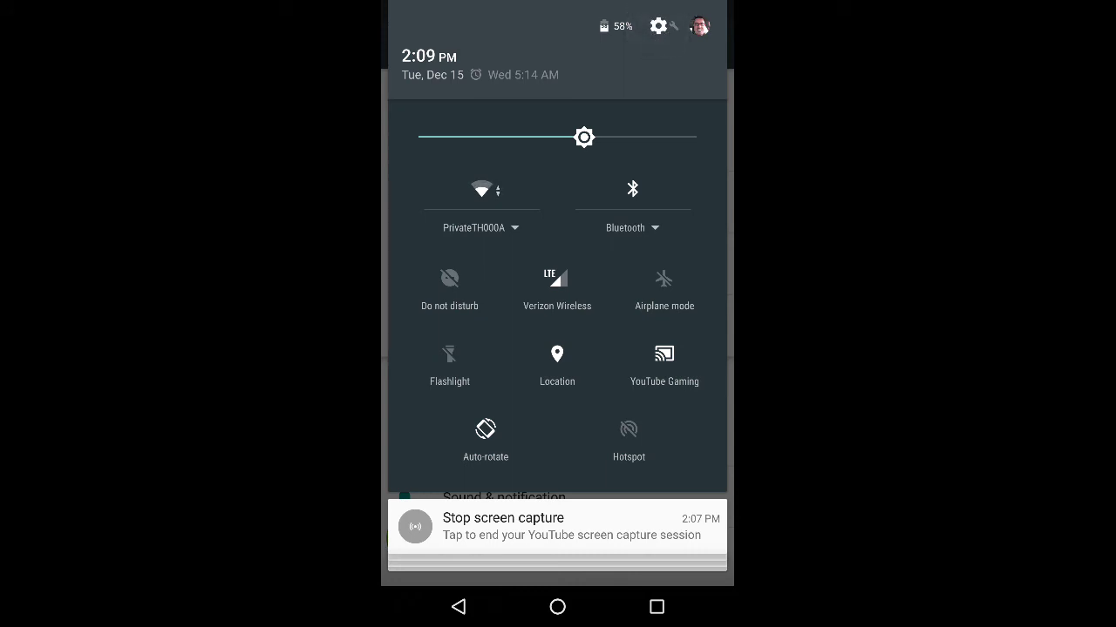
pyautogui.click(659, 25)
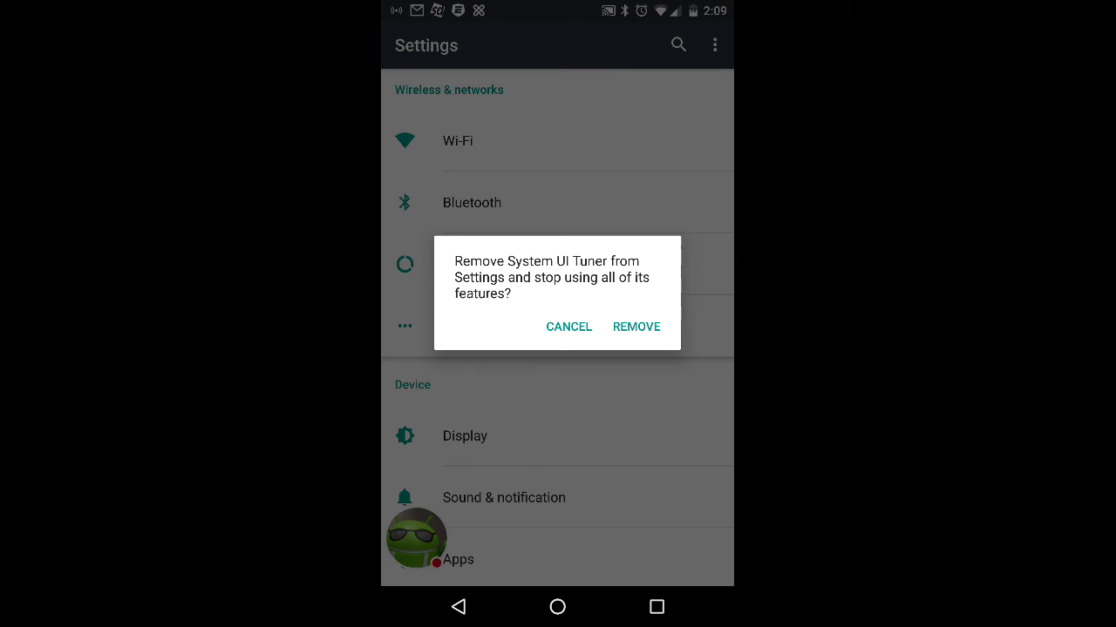
# - Confirm REMOVE for System UI Tuner, then go to the home screen
pyautogui.click(568, 327)
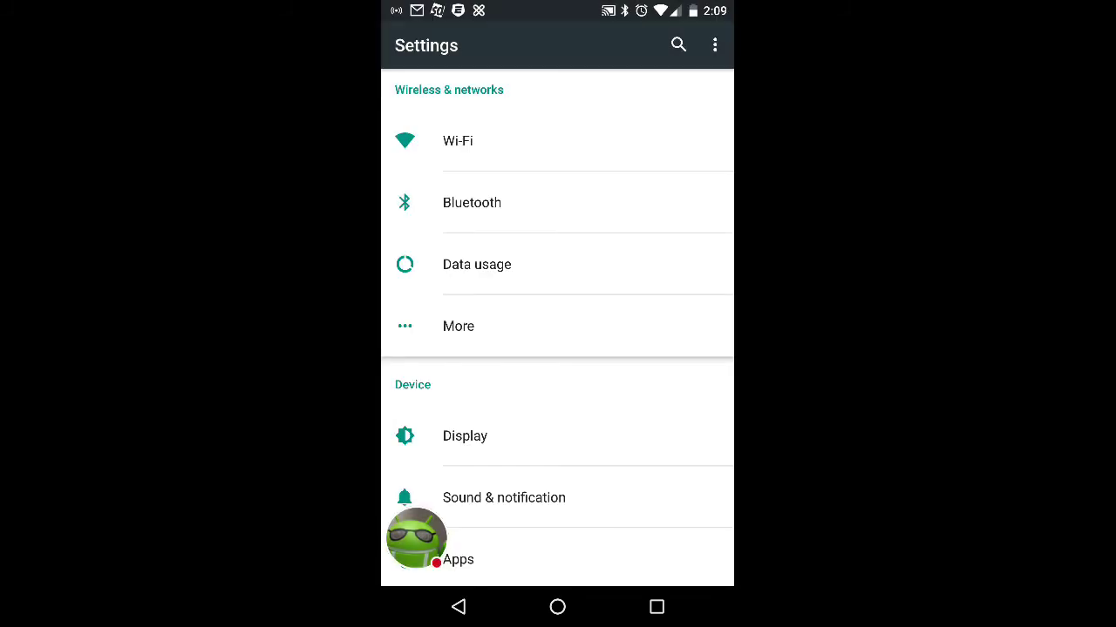
pyautogui.click(557, 608)
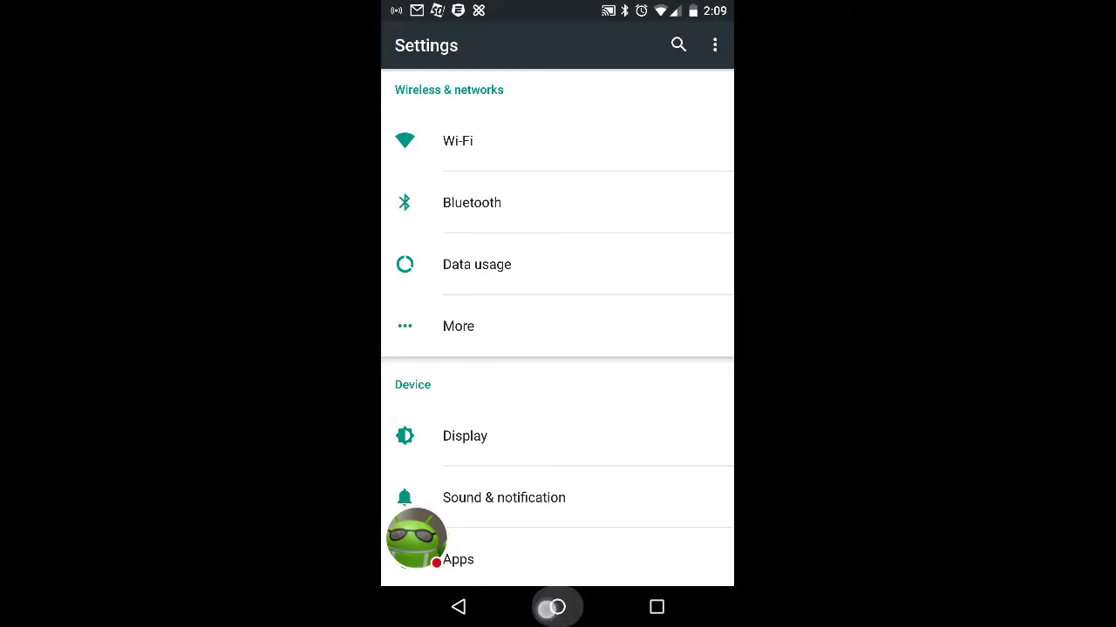
pyautogui.click(557, 606)
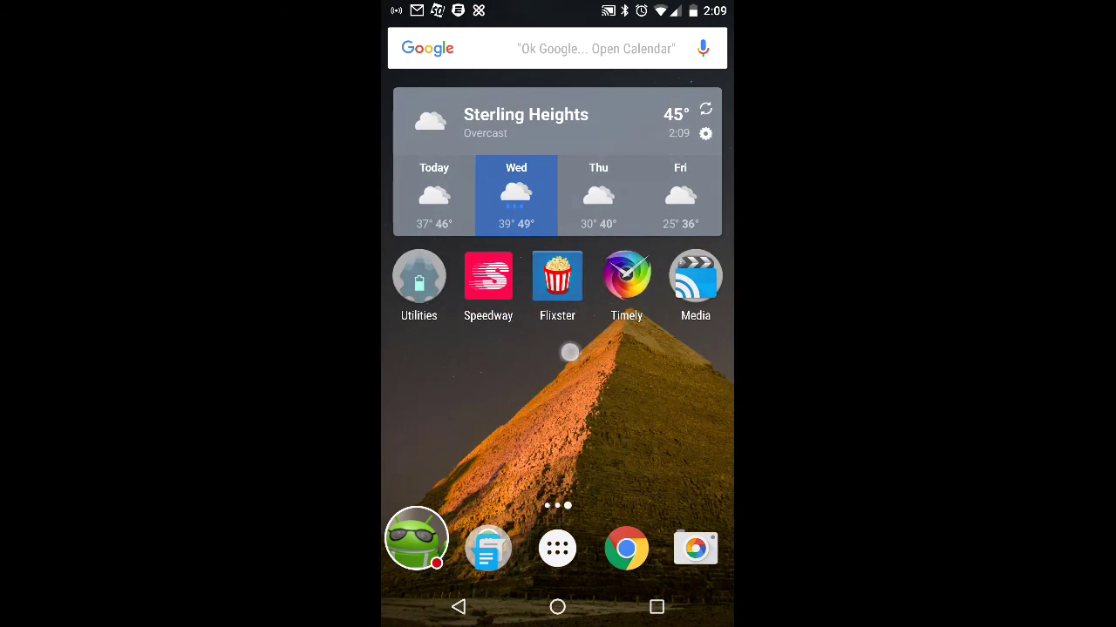